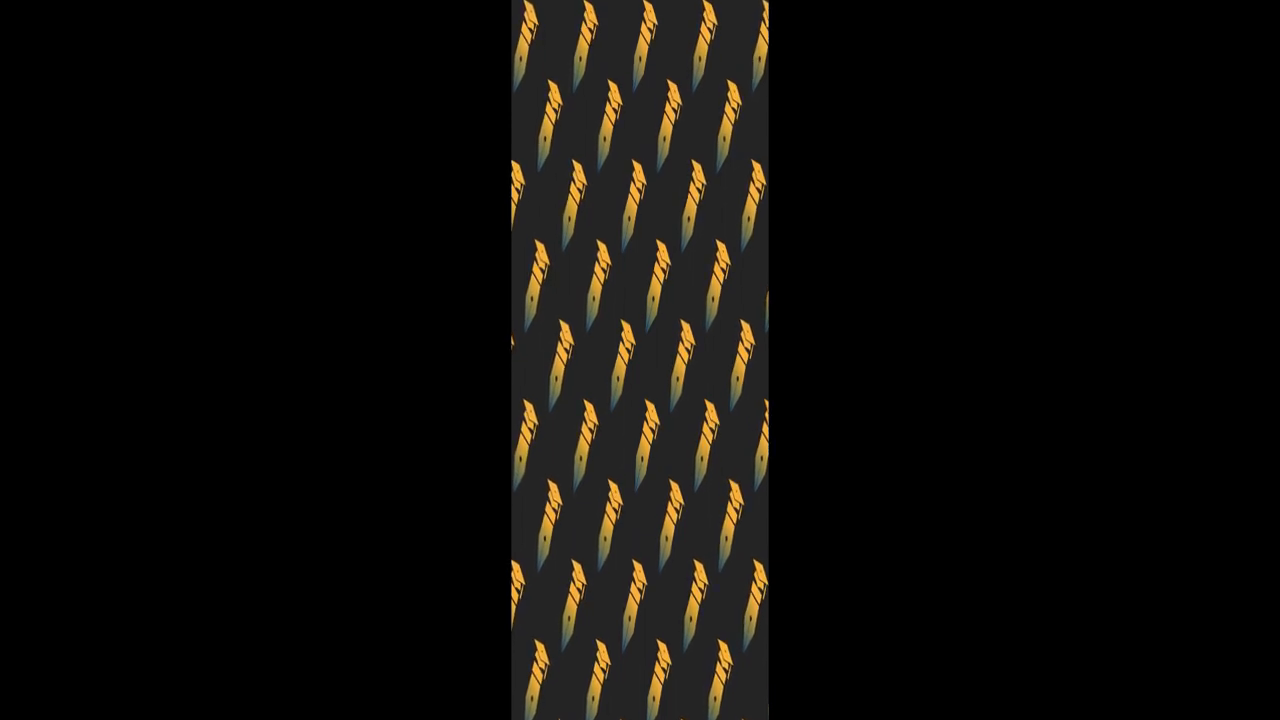
scroll(up, 3)
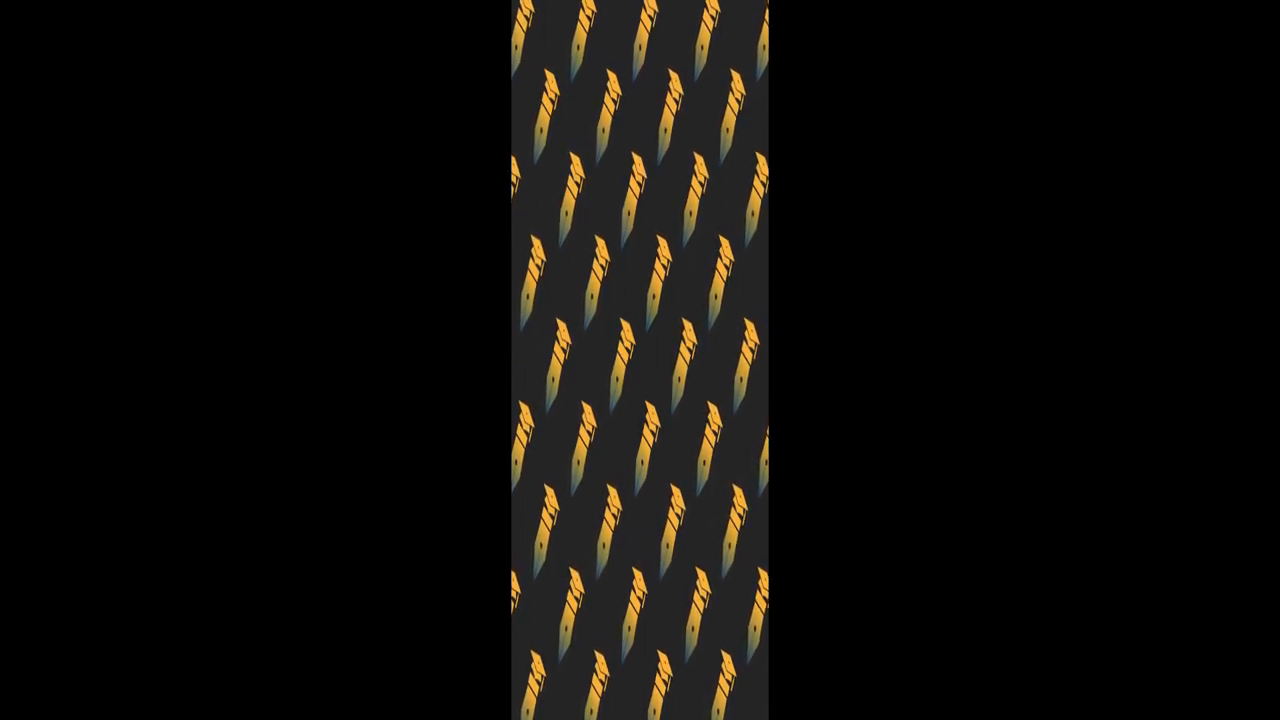